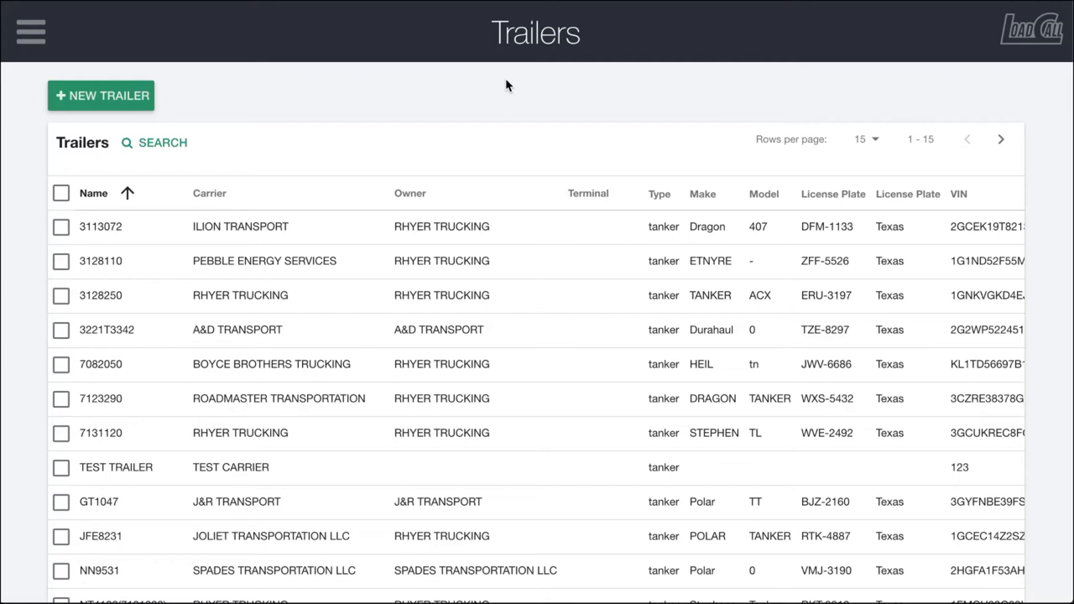
pyautogui.moveTo(282, 95)
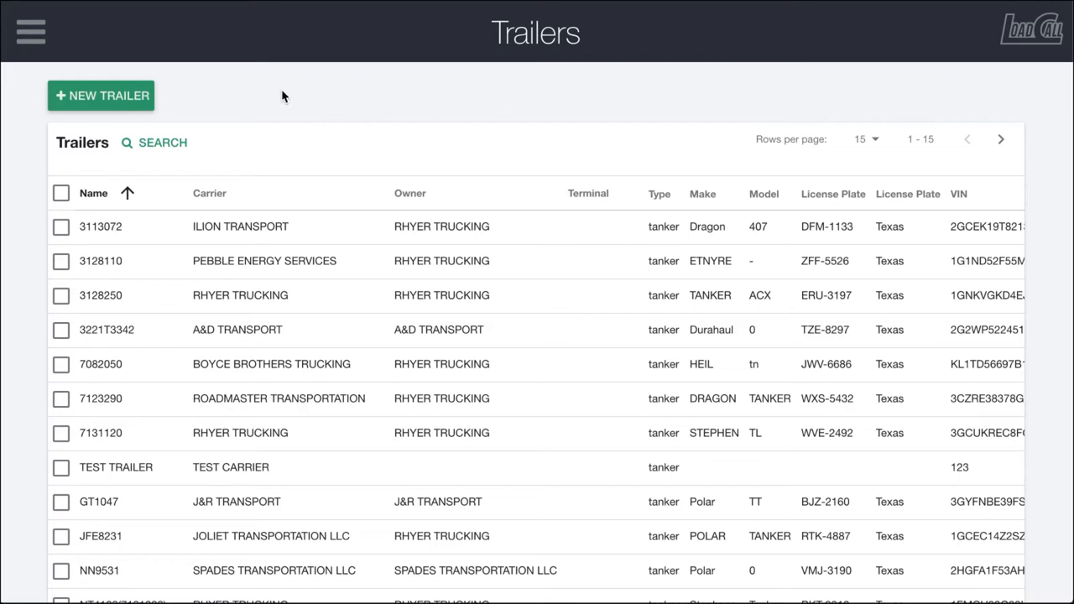
pyautogui.moveTo(109, 94)
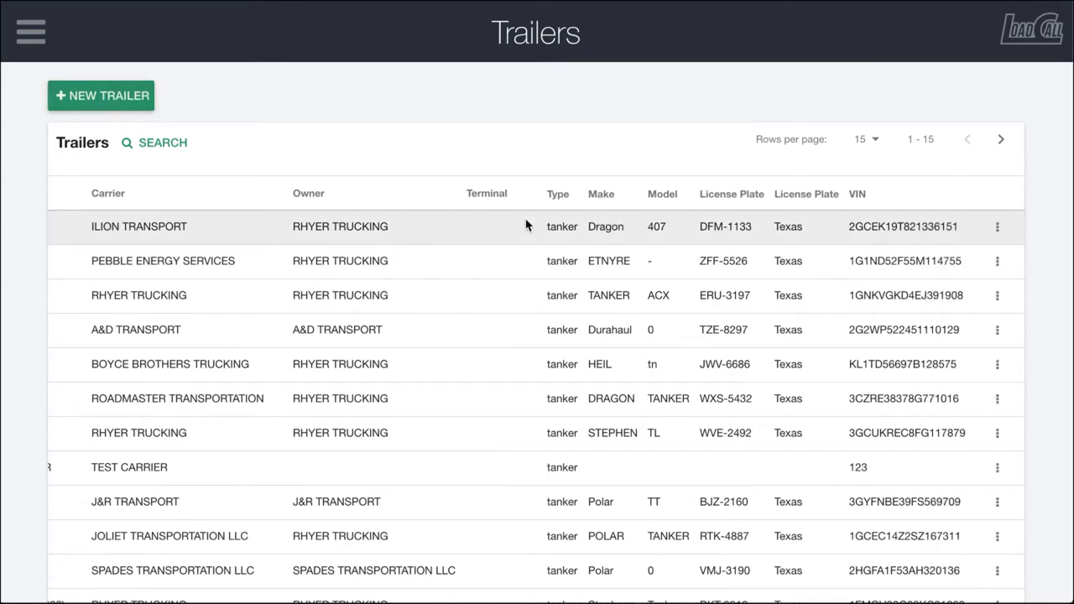
# Start a new trailer and review the blank form down to the Vehicle Information section.
pyautogui.click(997, 227)
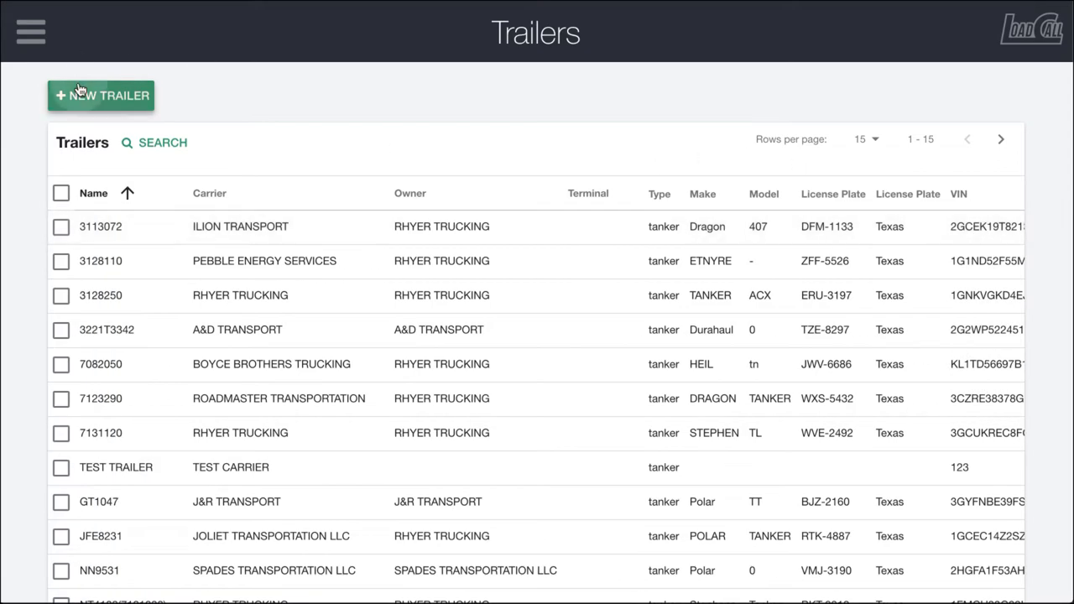
pyautogui.click(101, 94)
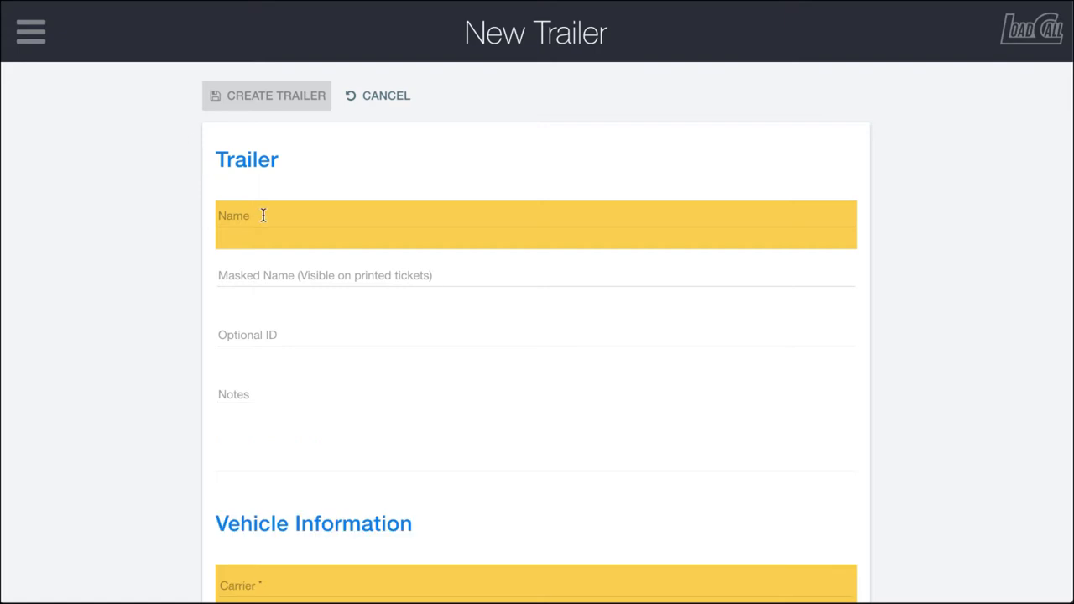
pyautogui.click(276, 94)
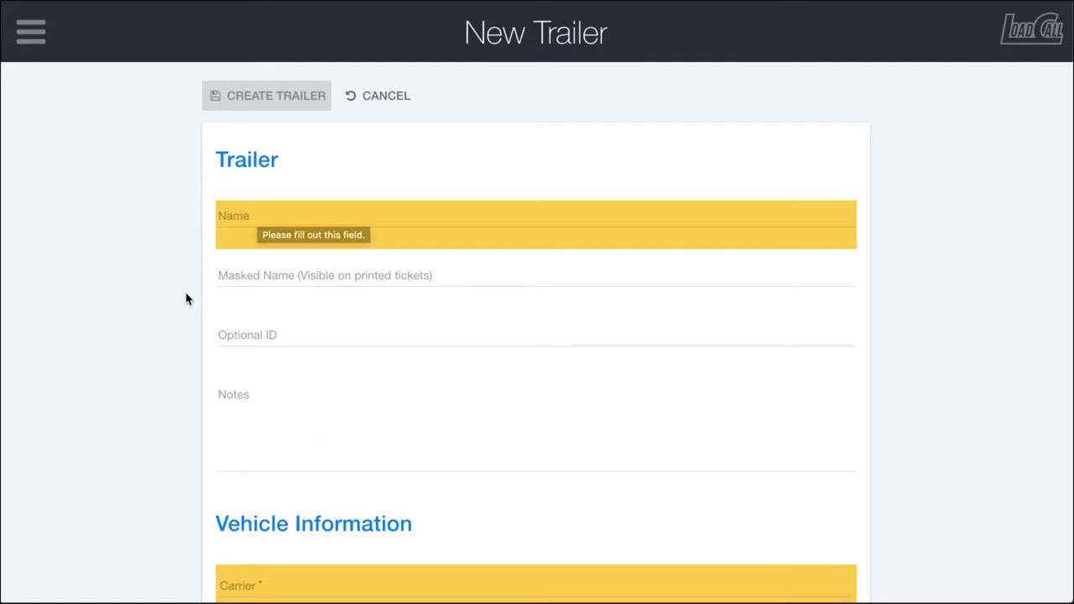
pyautogui.scroll(-3)
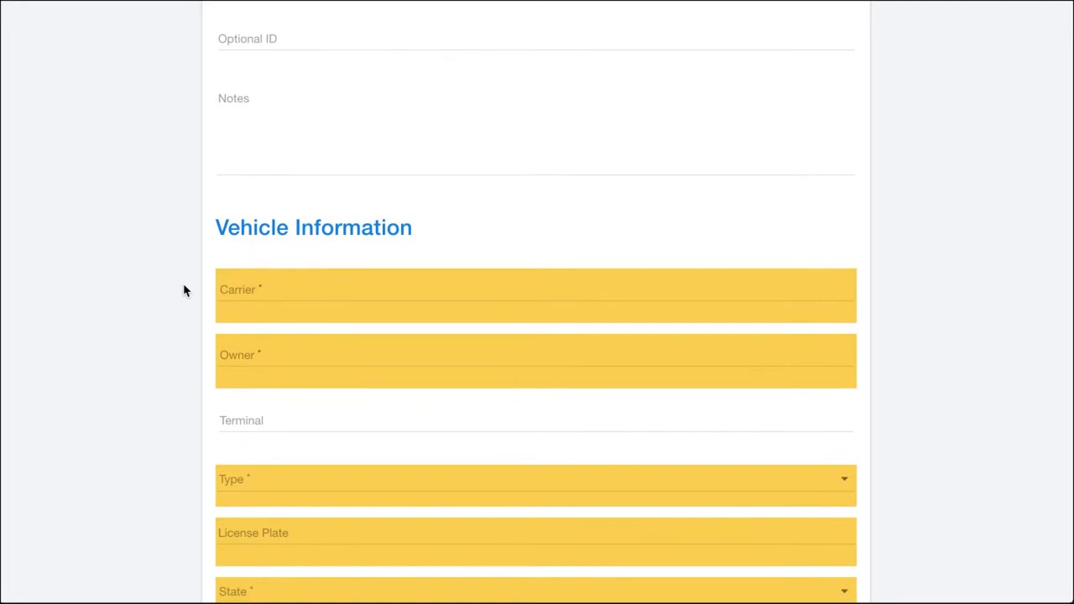
pyautogui.scroll(3)
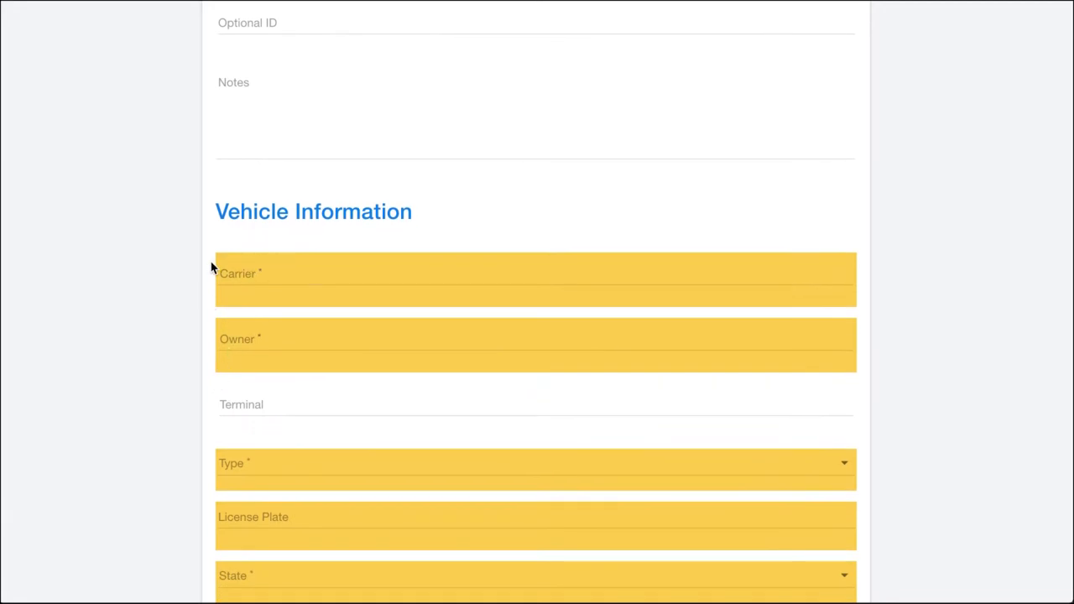
pyautogui.moveTo(188, 337)
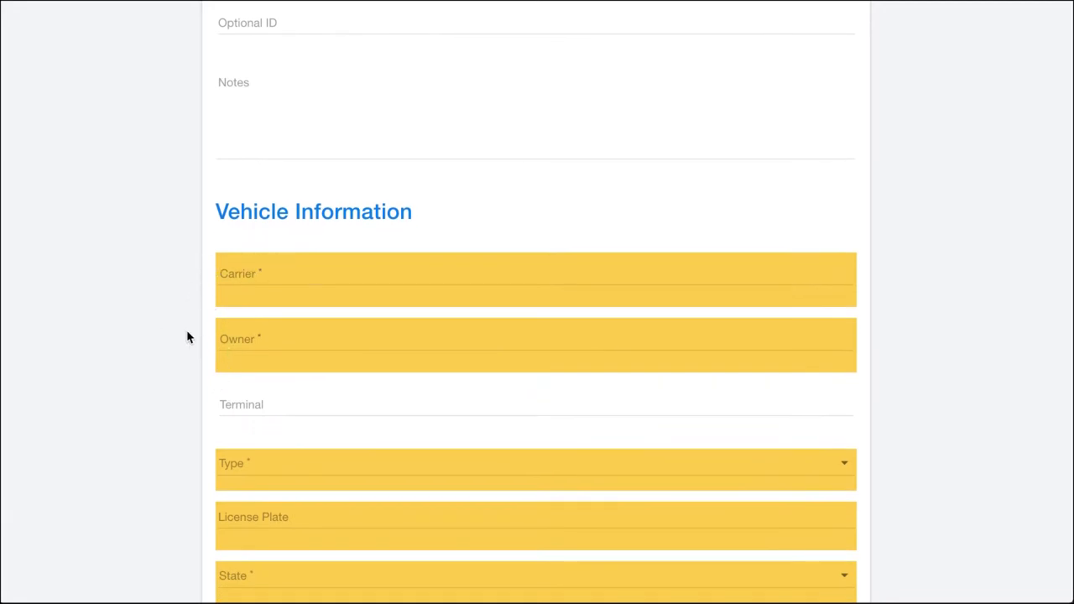
pyautogui.moveTo(195, 339)
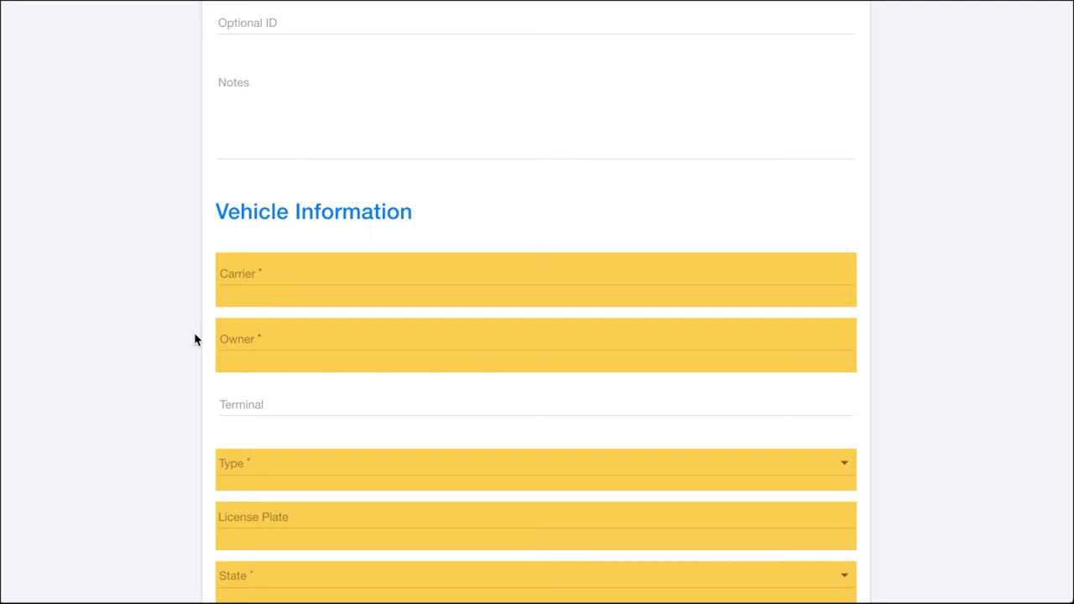
pyautogui.scroll(-3)
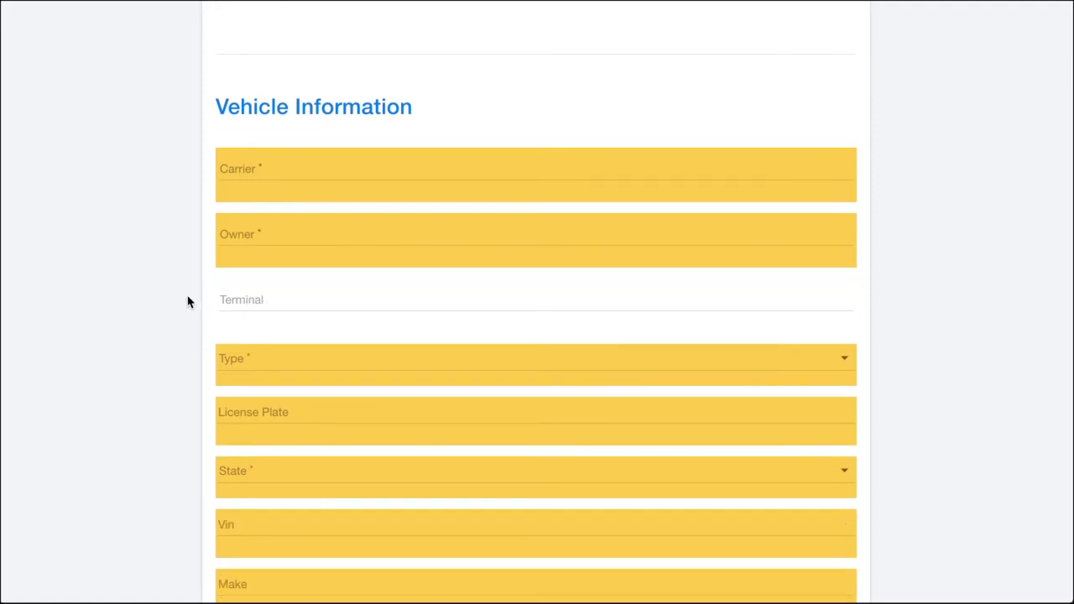
pyautogui.click(535, 359)
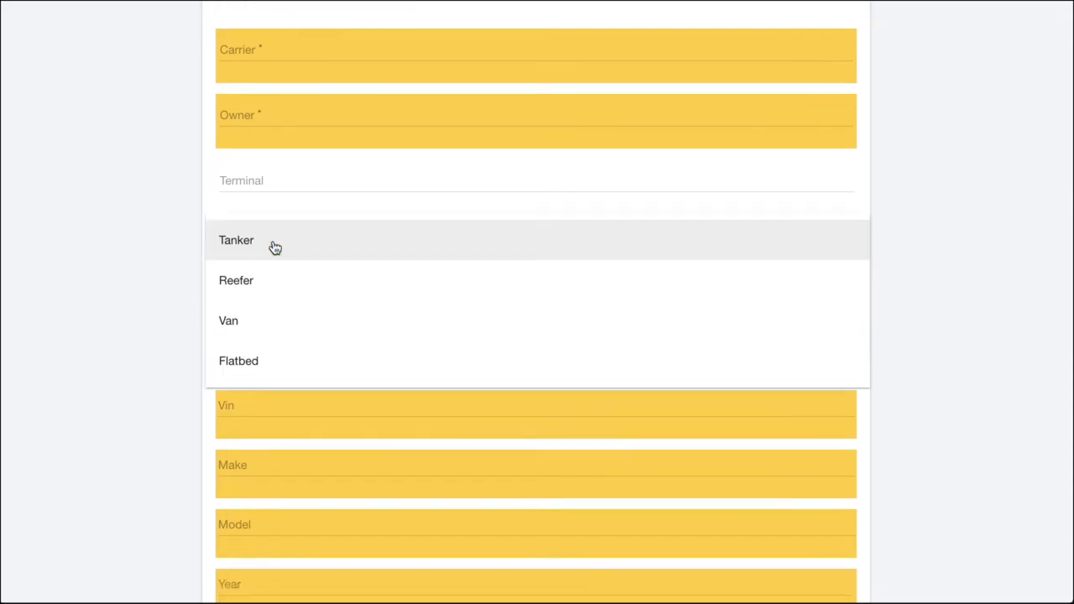
pyautogui.moveTo(175, 269)
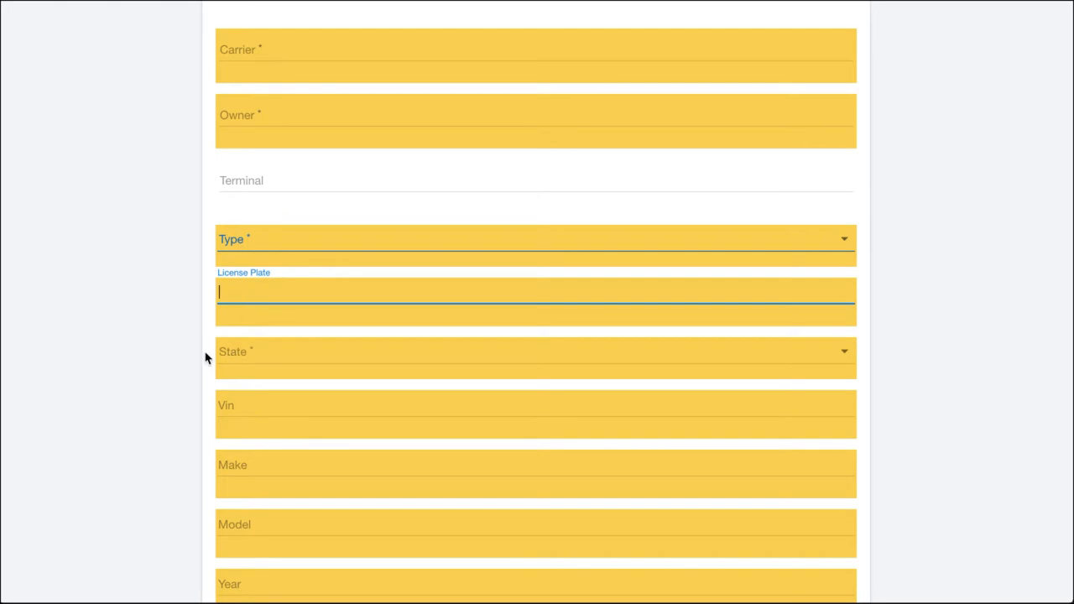
pyautogui.scroll(-3)
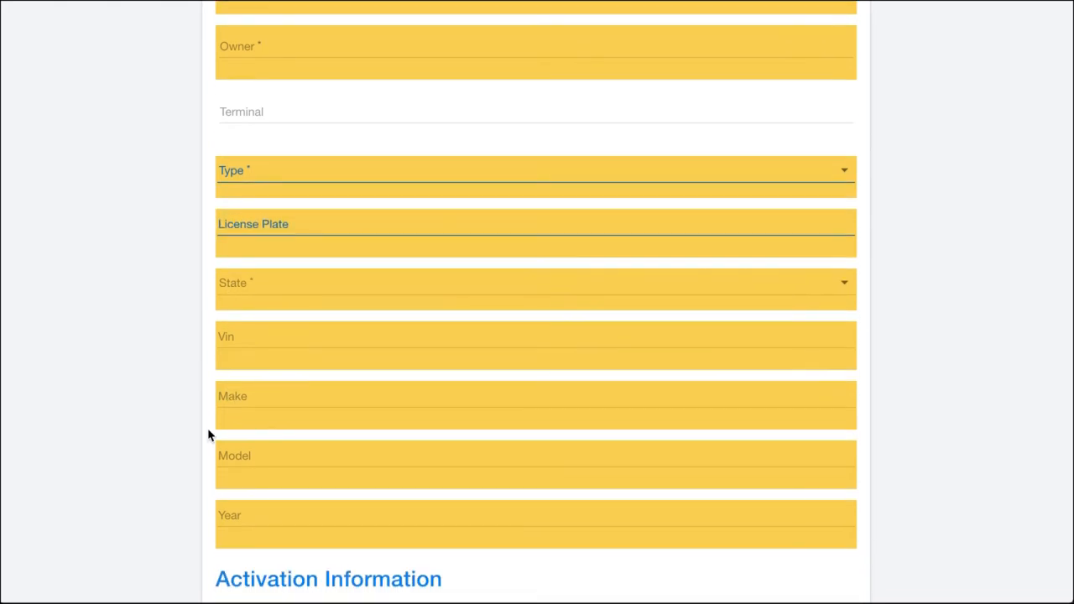
pyautogui.scroll(-3)
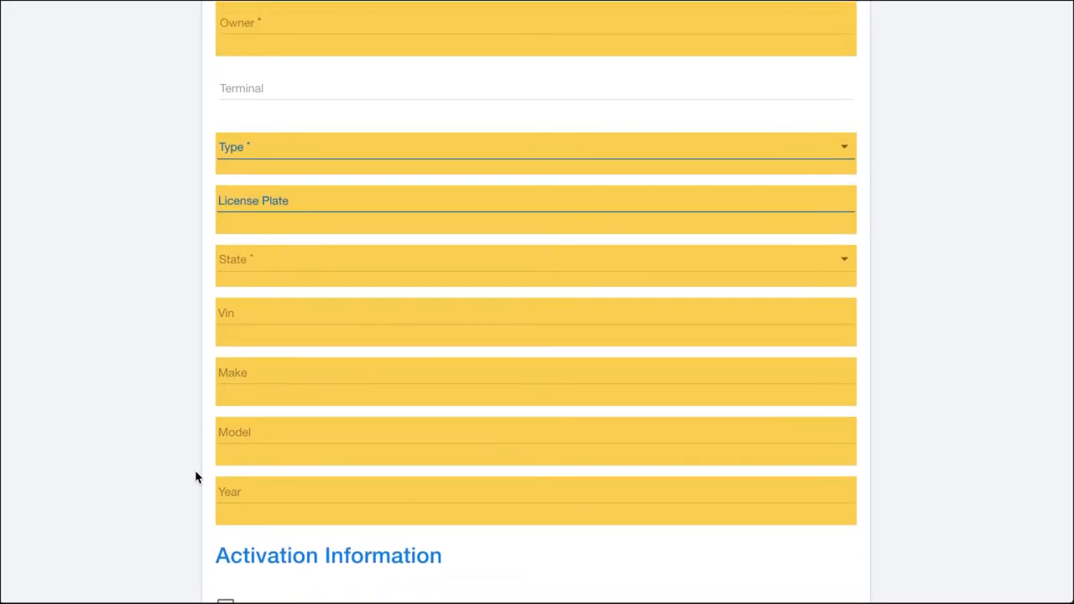
pyautogui.scroll(3)
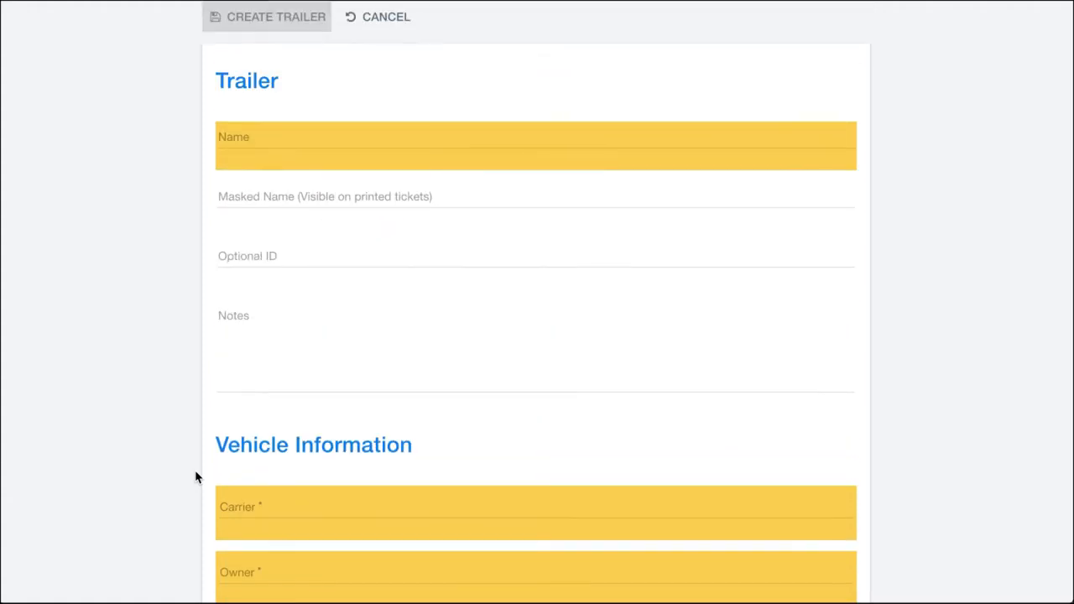
pyautogui.scroll(-3)
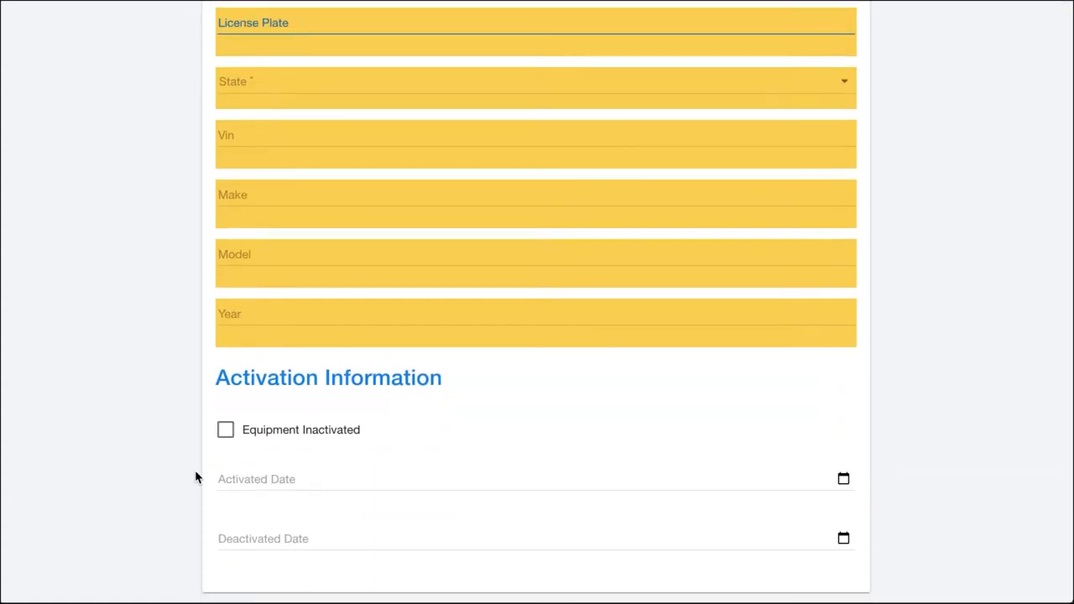
pyautogui.scroll(-3)
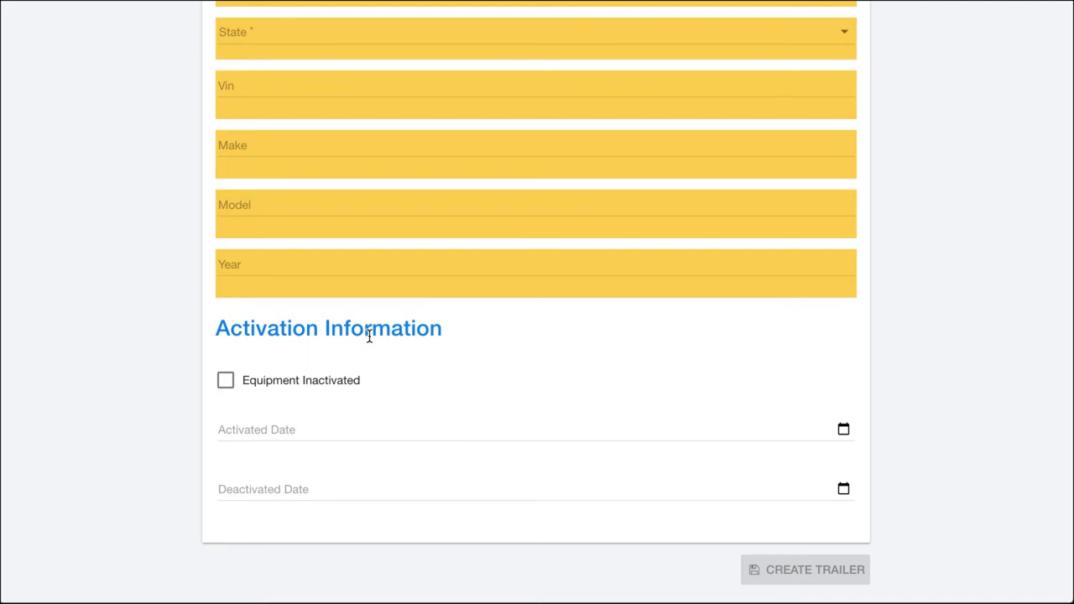
pyautogui.moveTo(253, 416)
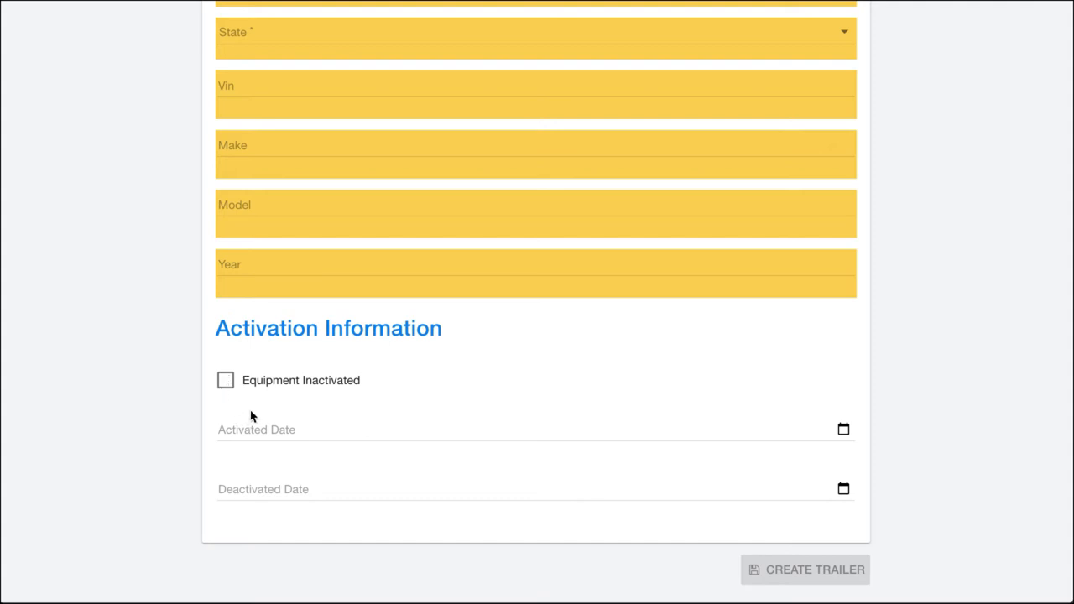
pyautogui.moveTo(306, 497)
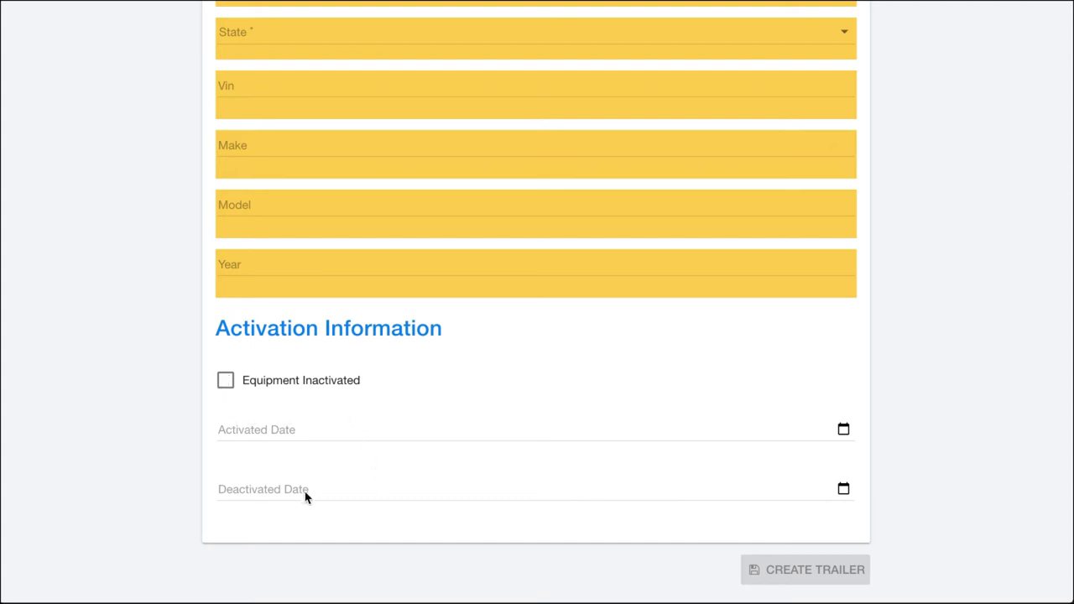
pyautogui.moveTo(188, 403)
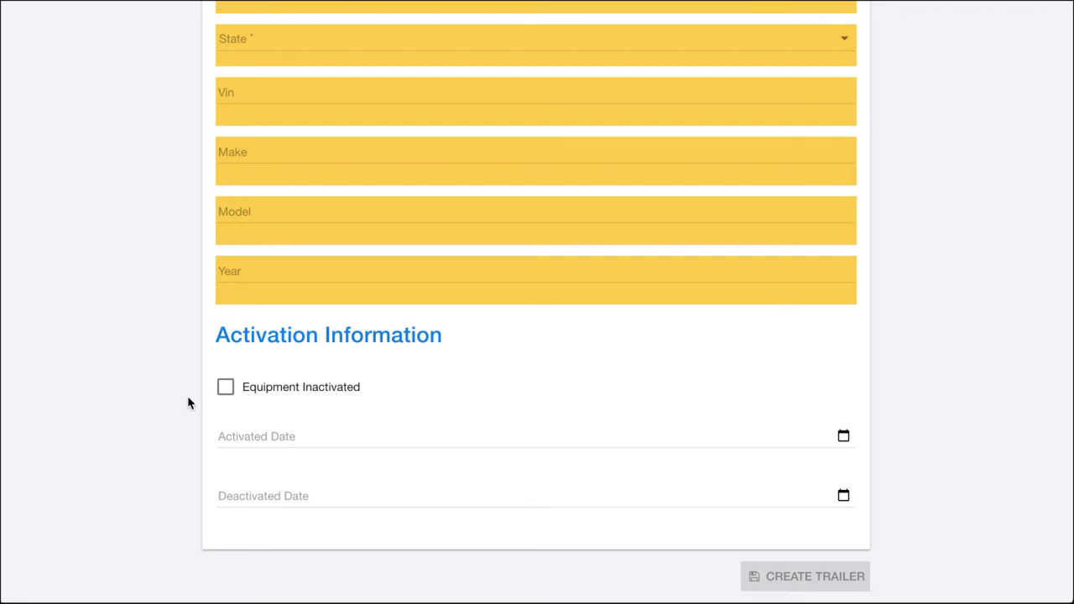
pyautogui.scroll(-3)
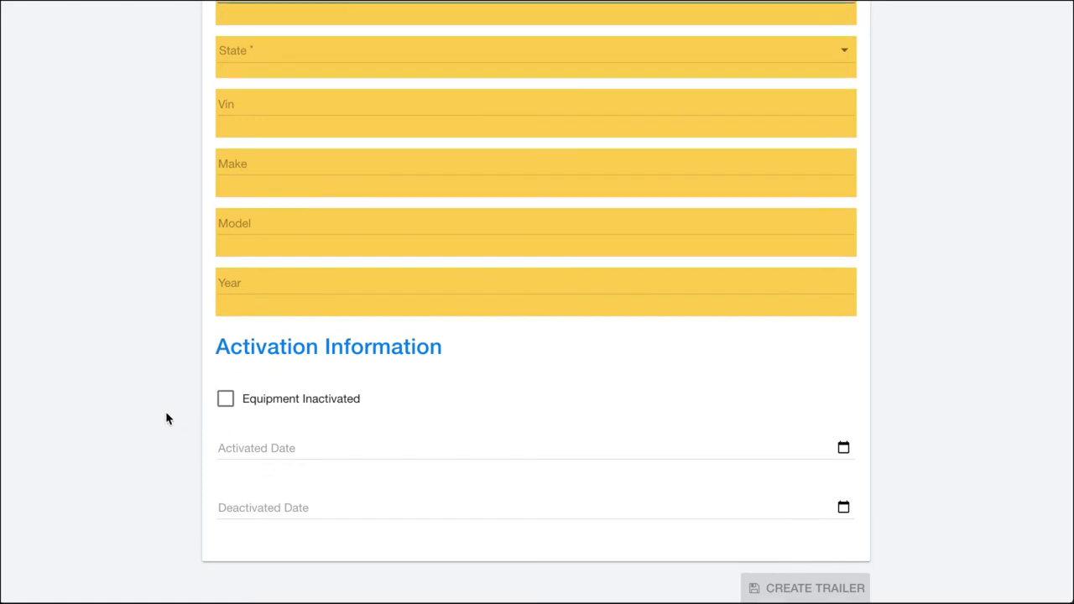
pyautogui.scroll(3)
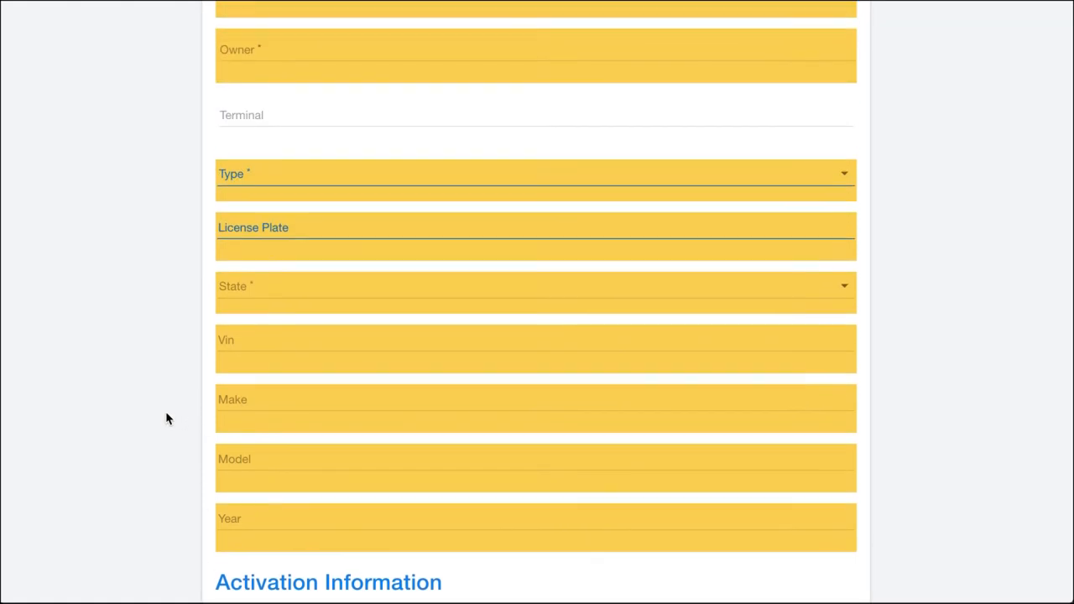
pyautogui.scroll(3)
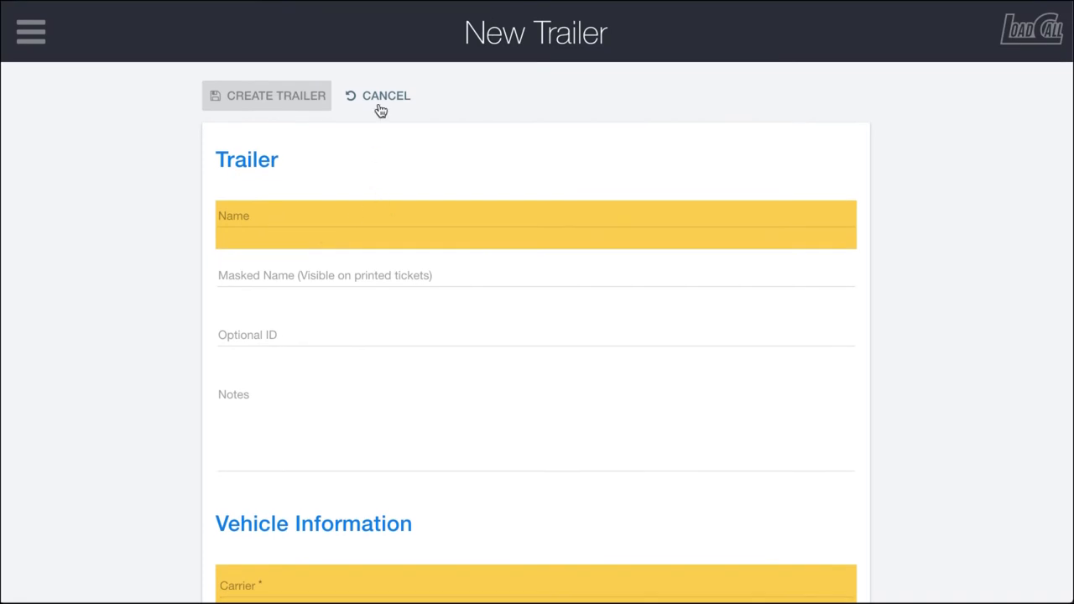
# Cancel the new trailer and reveal the full VIN column at the list's right edge.
pyautogui.click(386, 95)
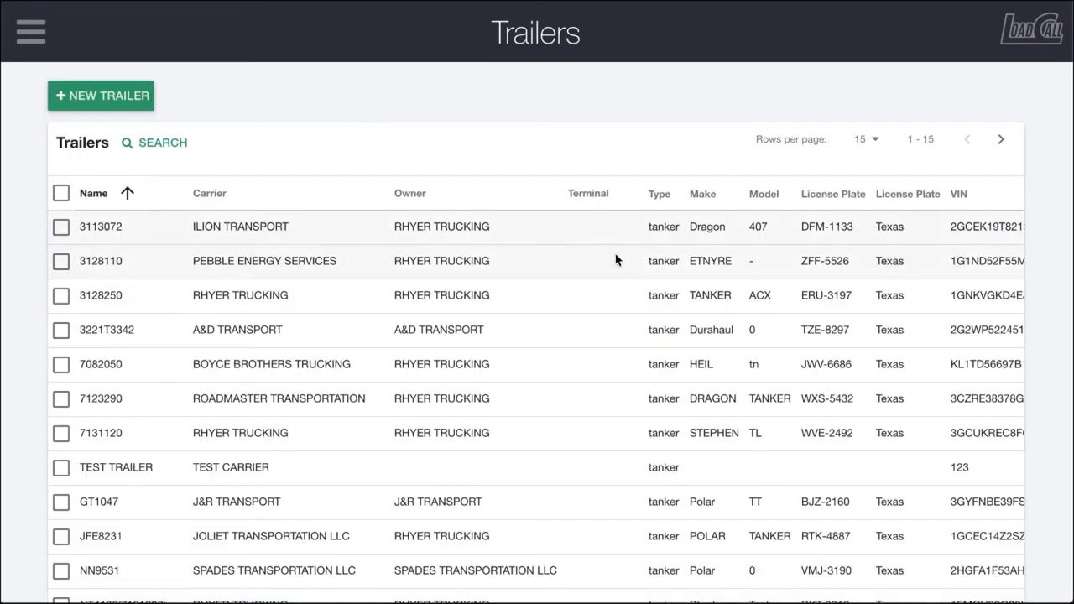
pyautogui.moveTo(94, 245)
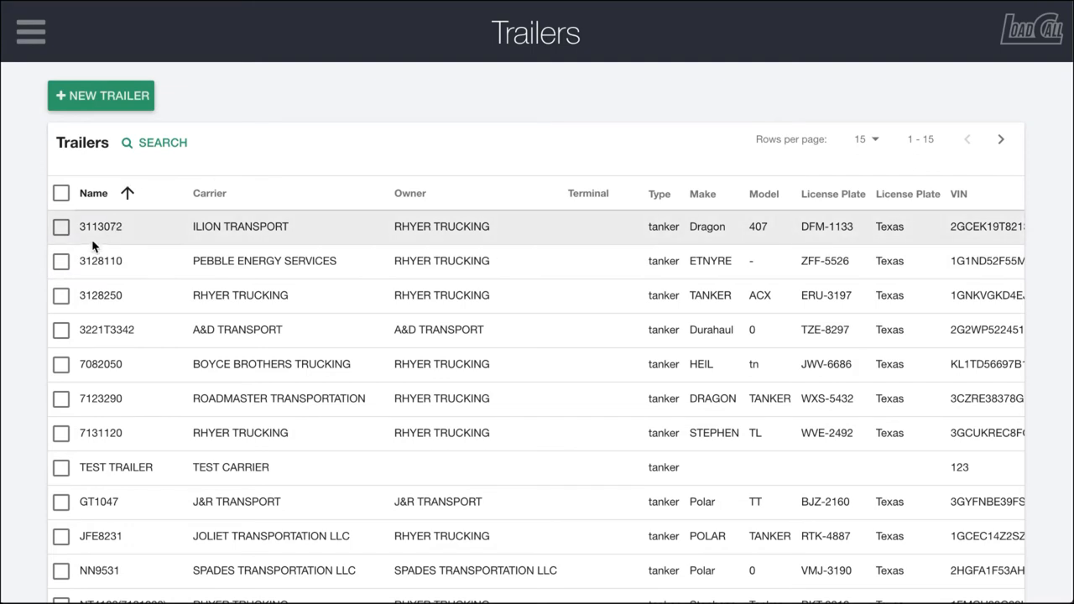
pyautogui.moveTo(309, 211)
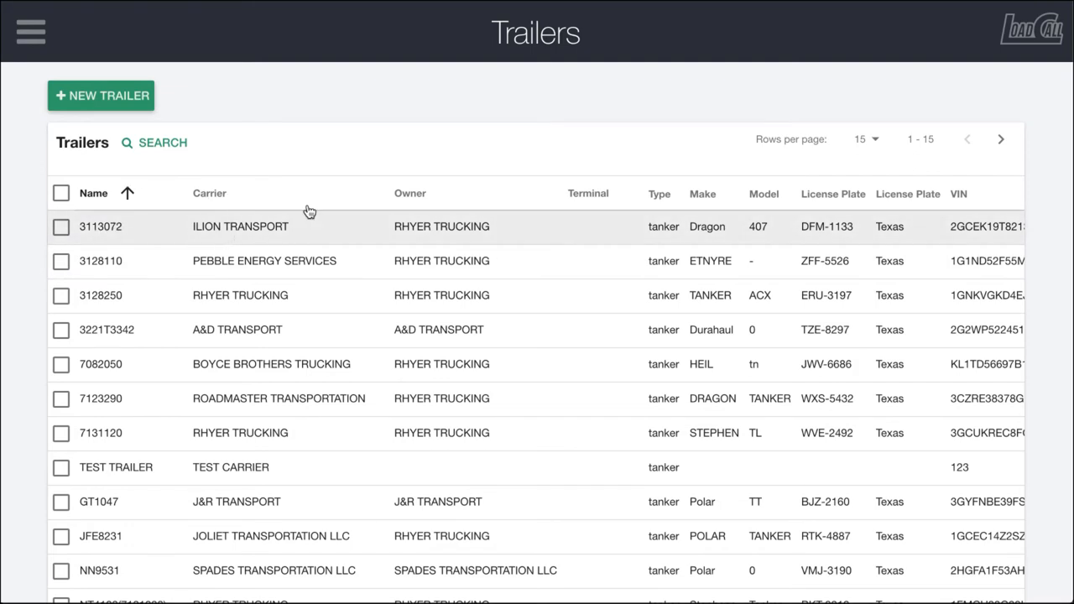
pyautogui.moveTo(416, 235)
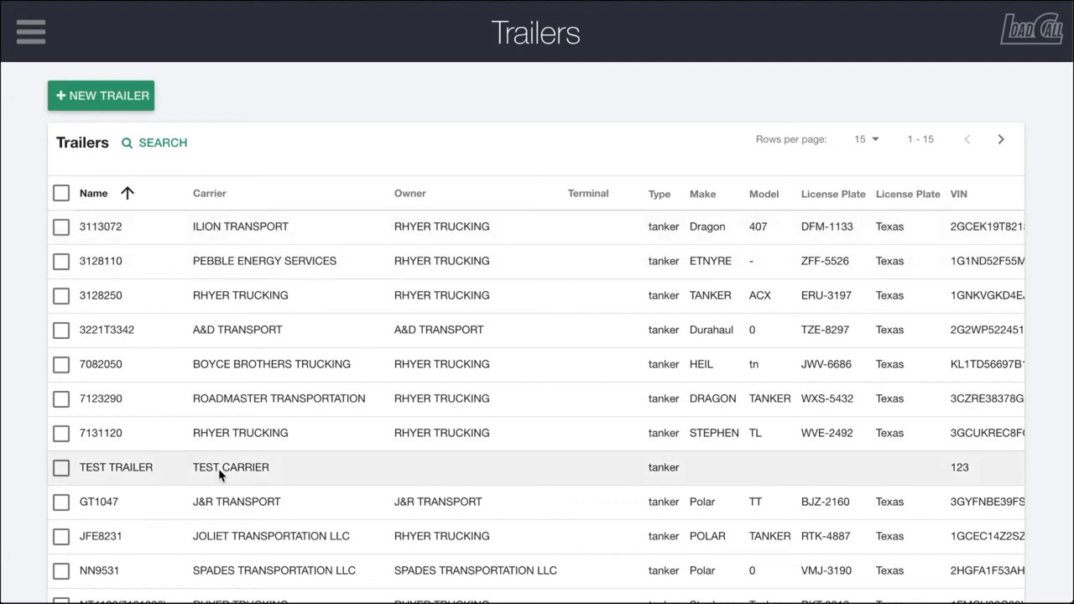
pyautogui.moveTo(433, 226)
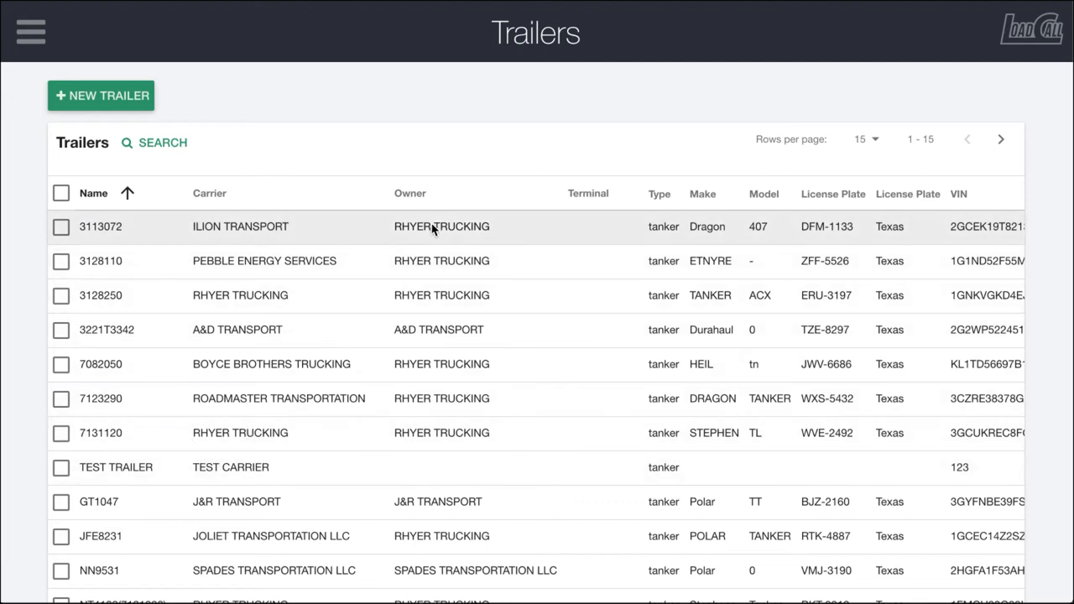
pyautogui.hscroll(3)
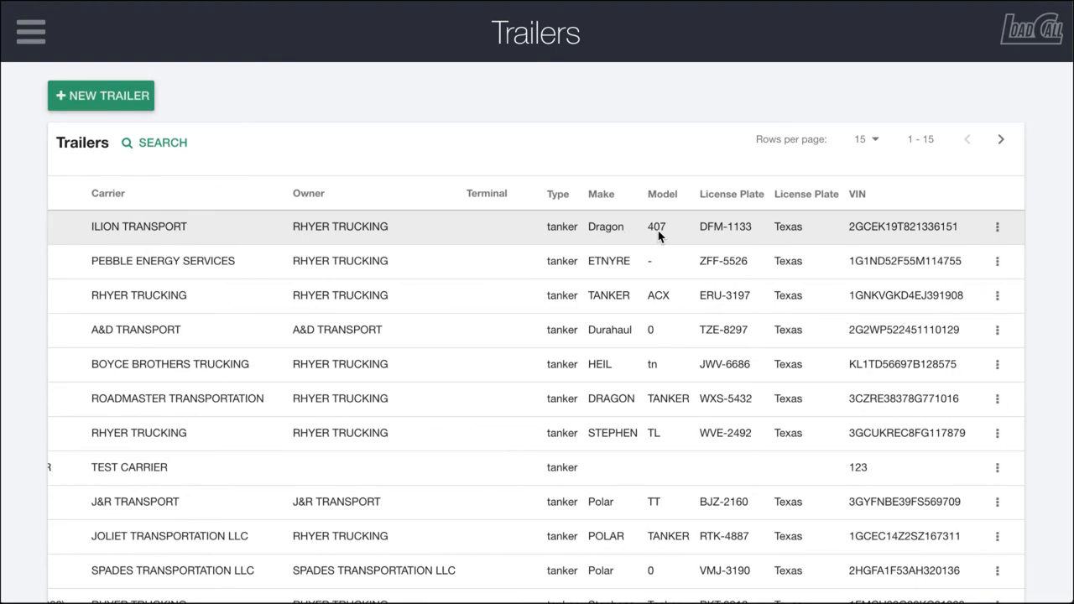
pyautogui.moveTo(927, 225)
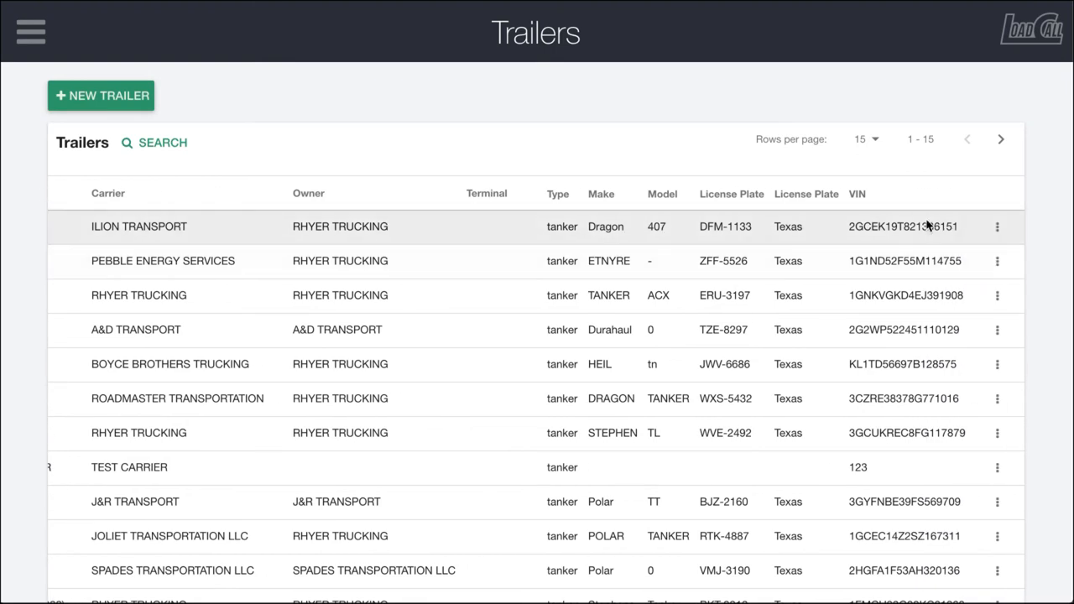
pyautogui.click(997, 225)
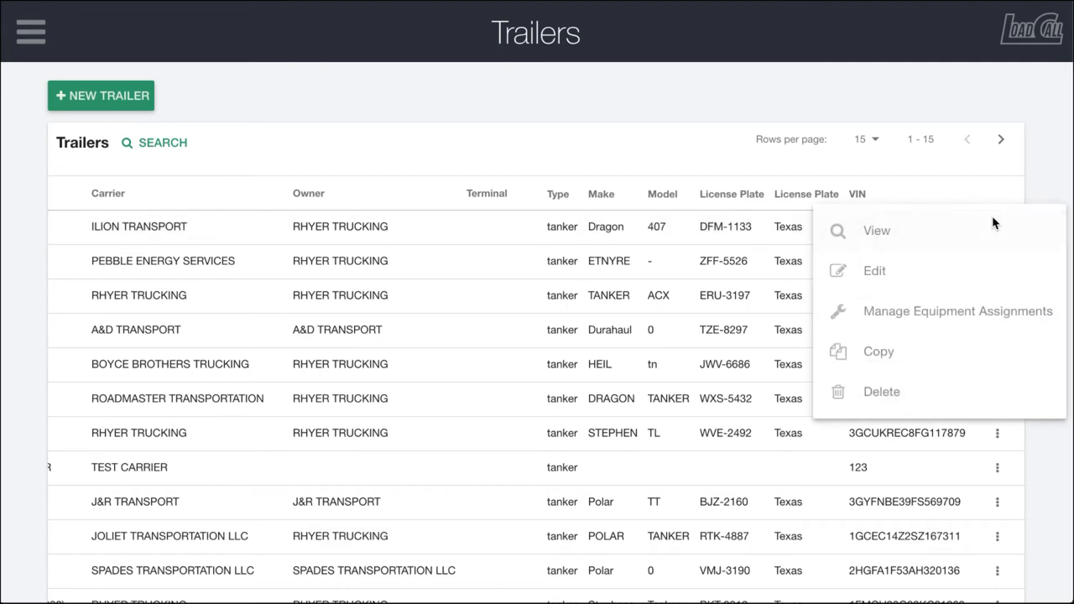
pyautogui.moveTo(853, 233)
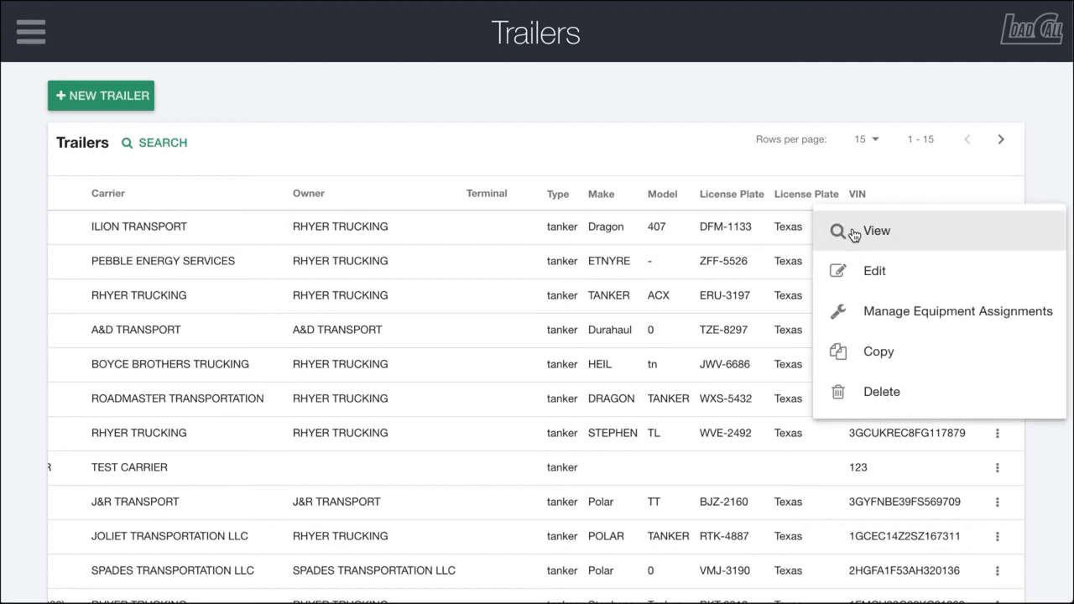
pyautogui.click(876, 231)
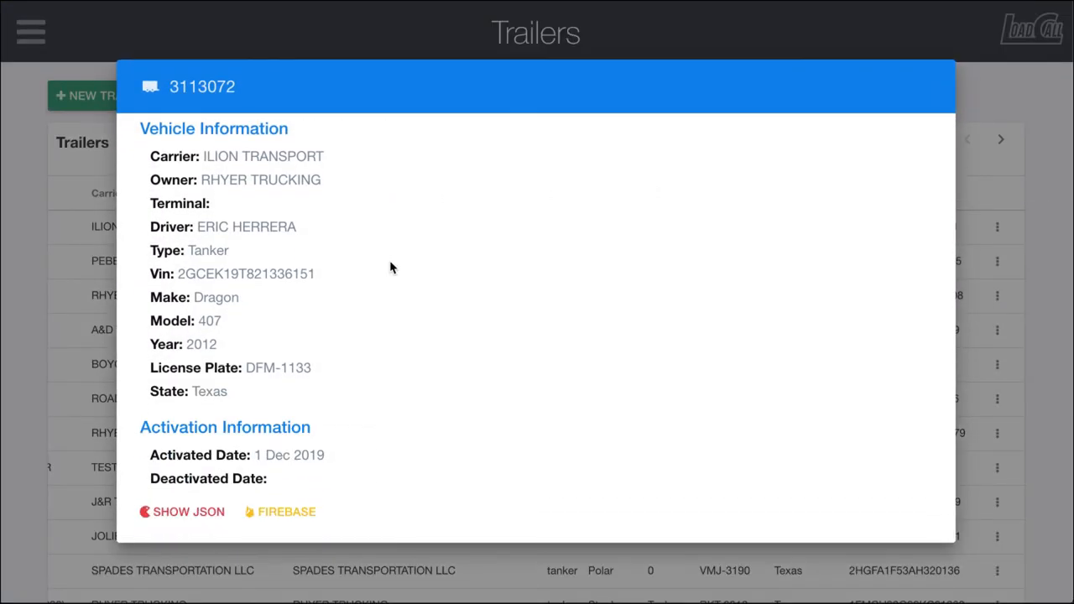
pyautogui.click(232, 137)
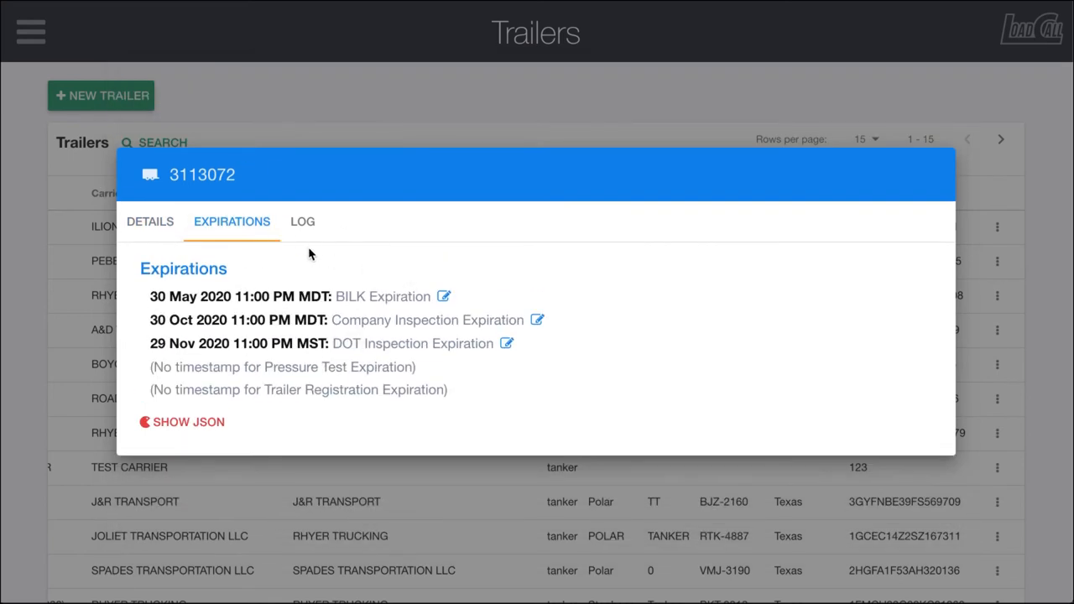
pyautogui.moveTo(191, 235)
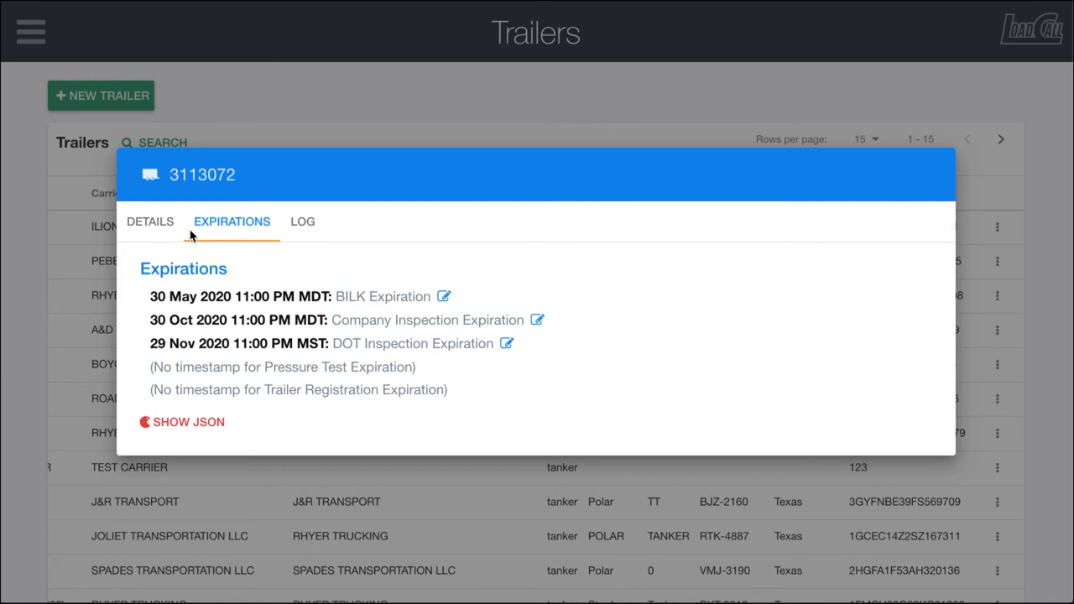
pyautogui.moveTo(209, 191)
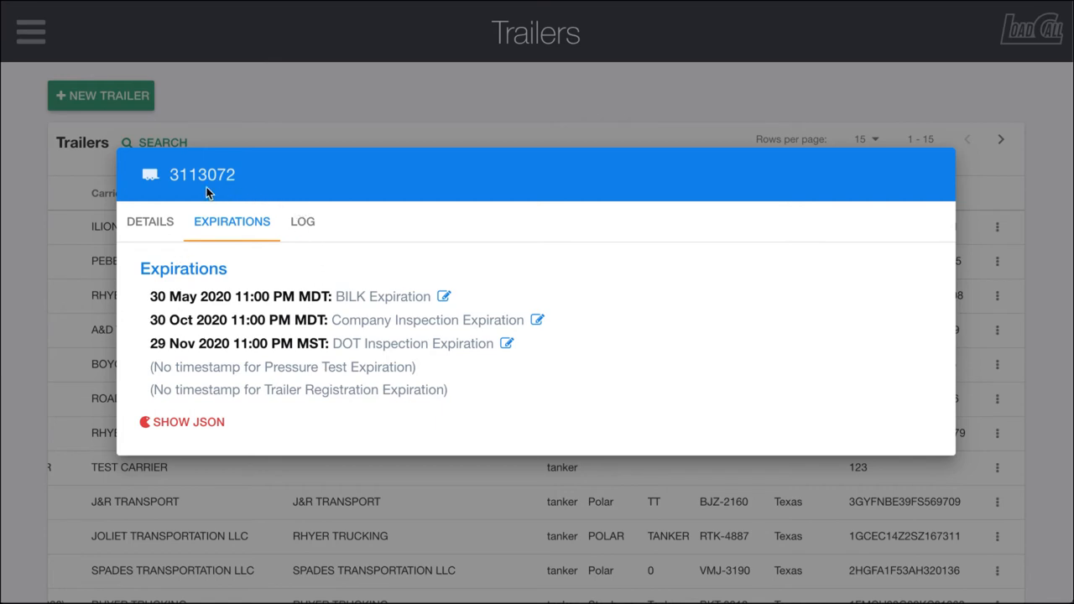
pyautogui.moveTo(198, 164)
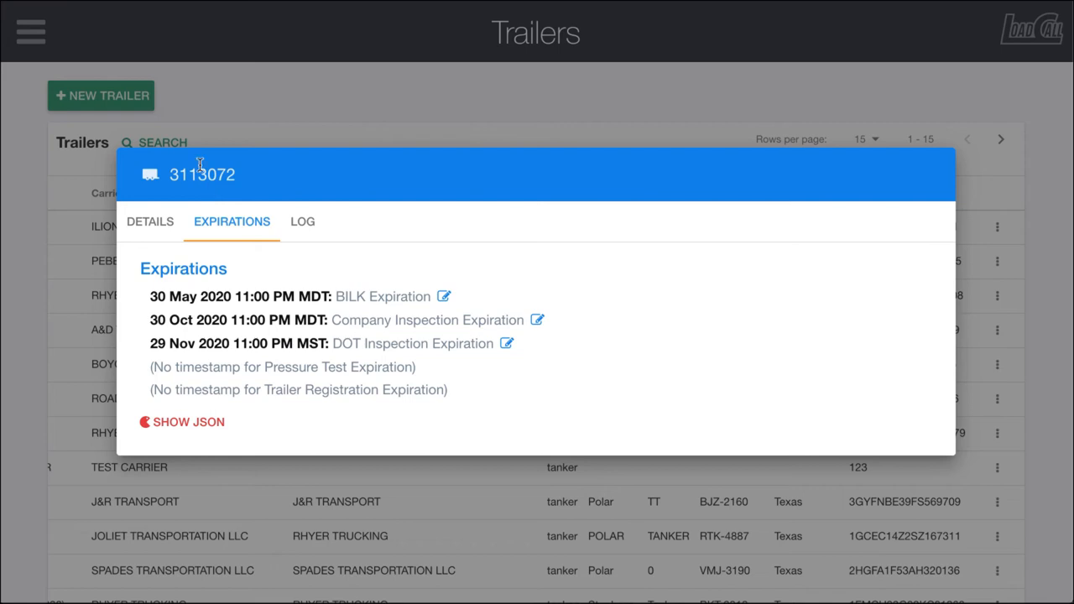
pyautogui.moveTo(426, 443)
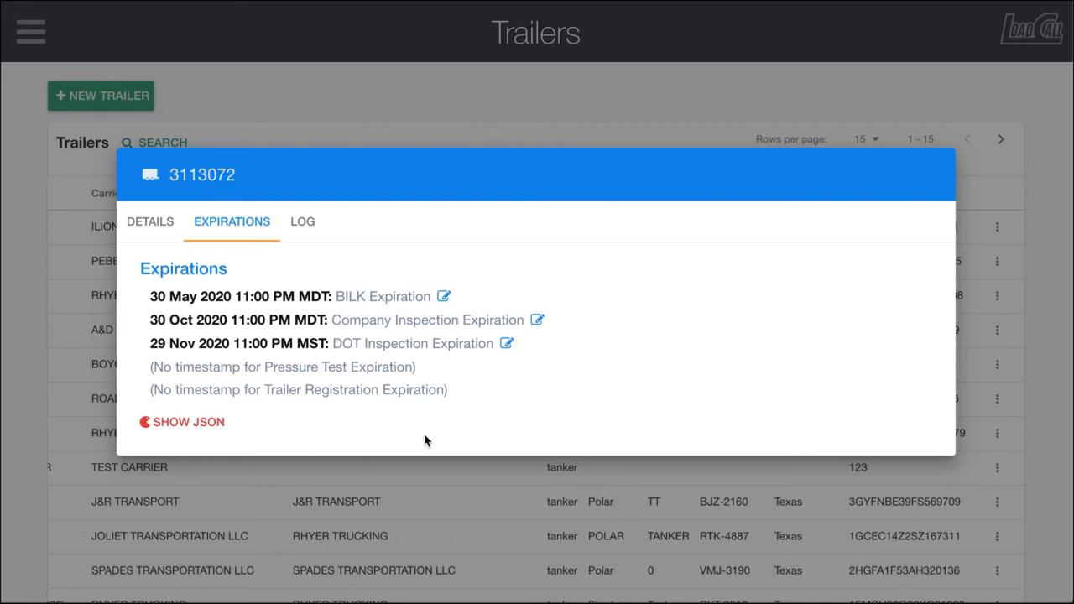
pyautogui.moveTo(211, 285)
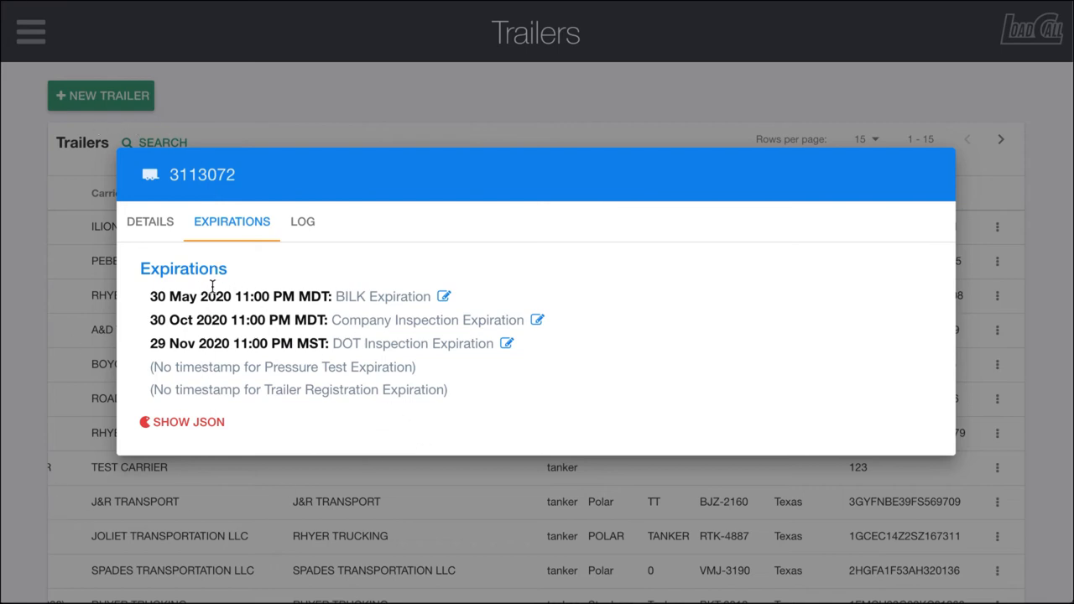
pyautogui.moveTo(243, 252)
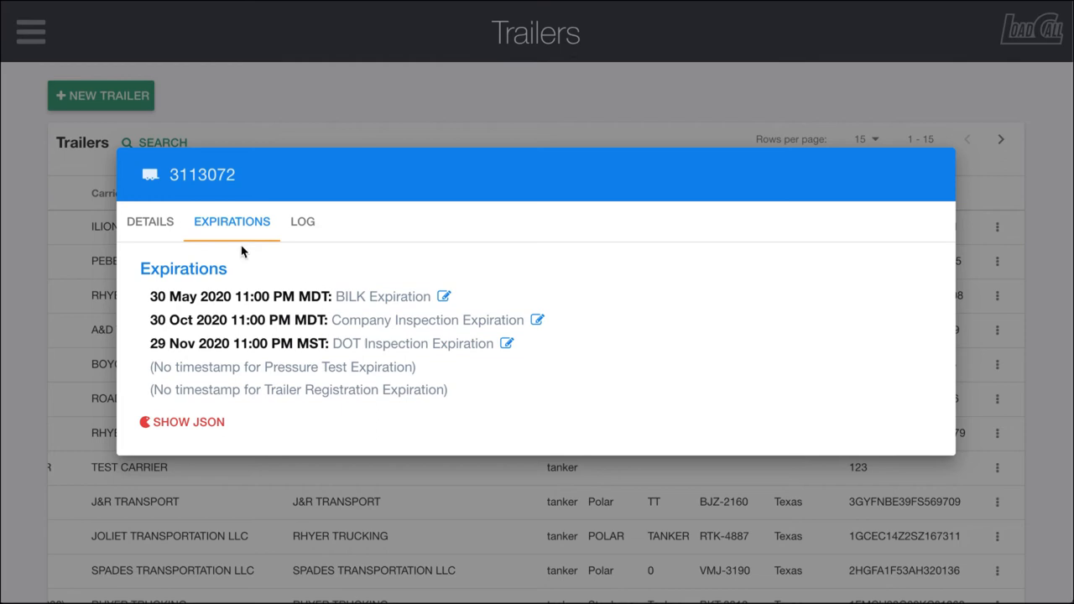
pyautogui.moveTo(74, 245)
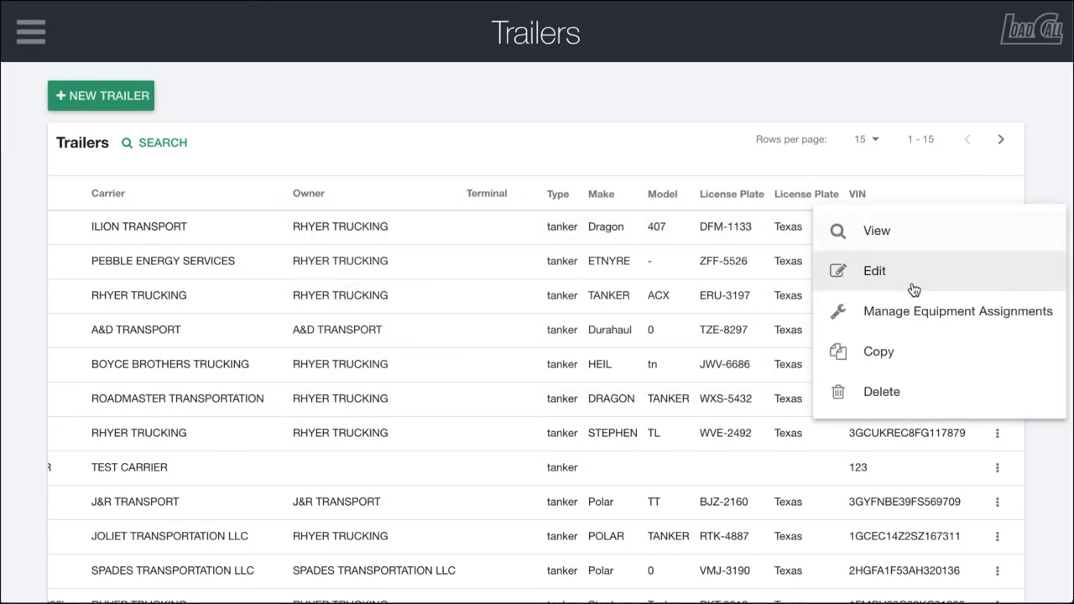
pyautogui.moveTo(880, 276)
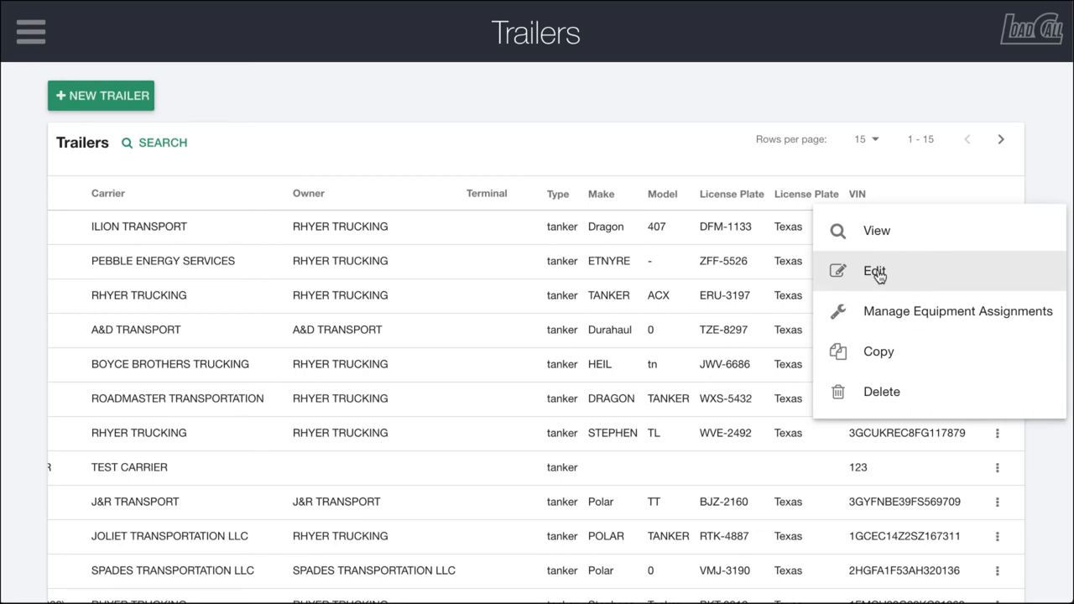
pyautogui.click(874, 272)
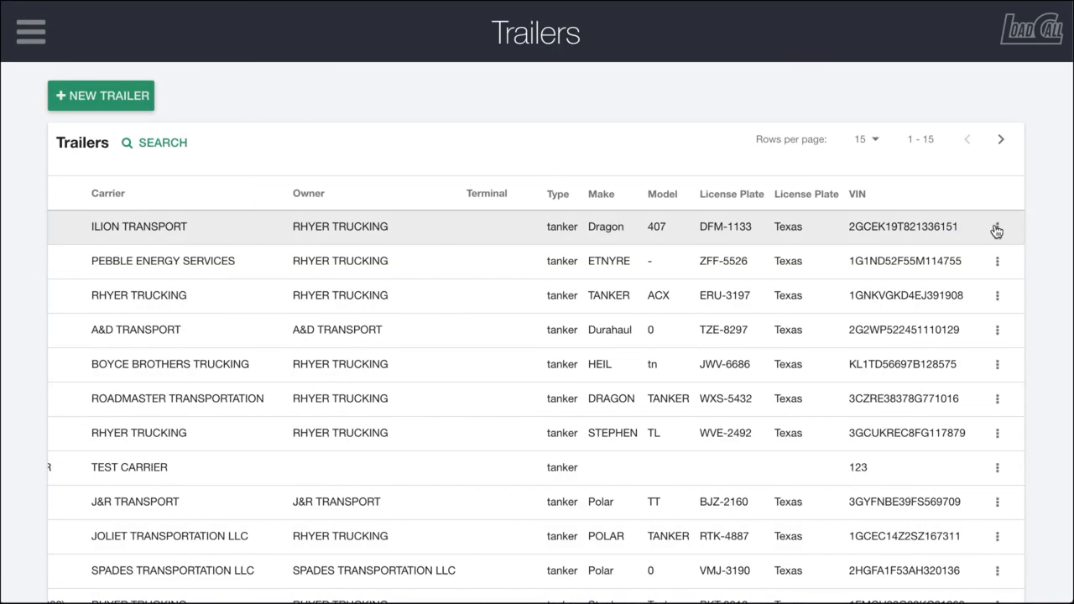
pyautogui.click(997, 230)
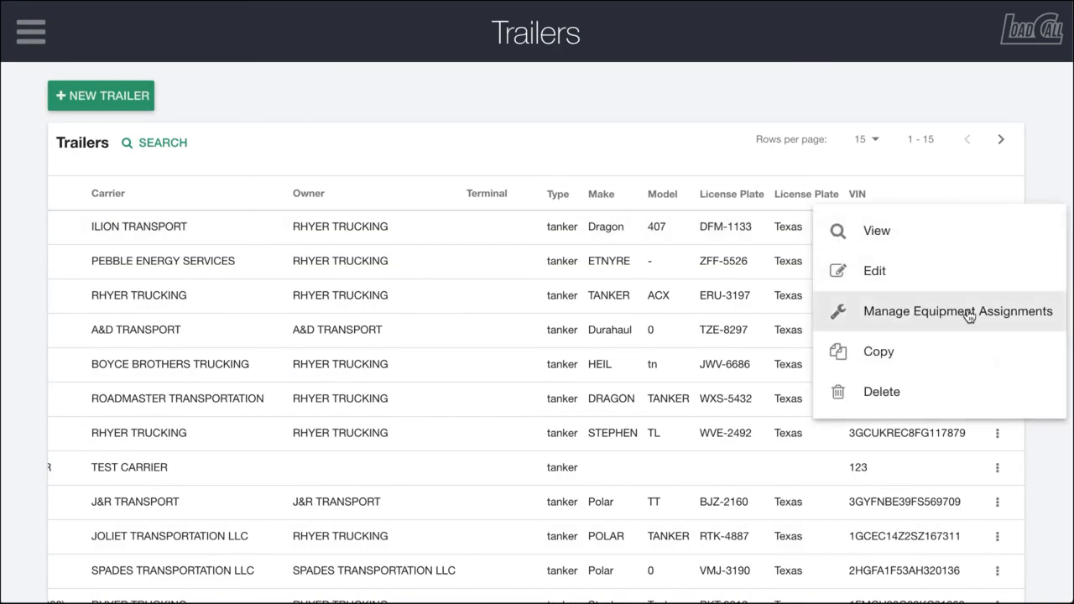
pyautogui.moveTo(923, 319)
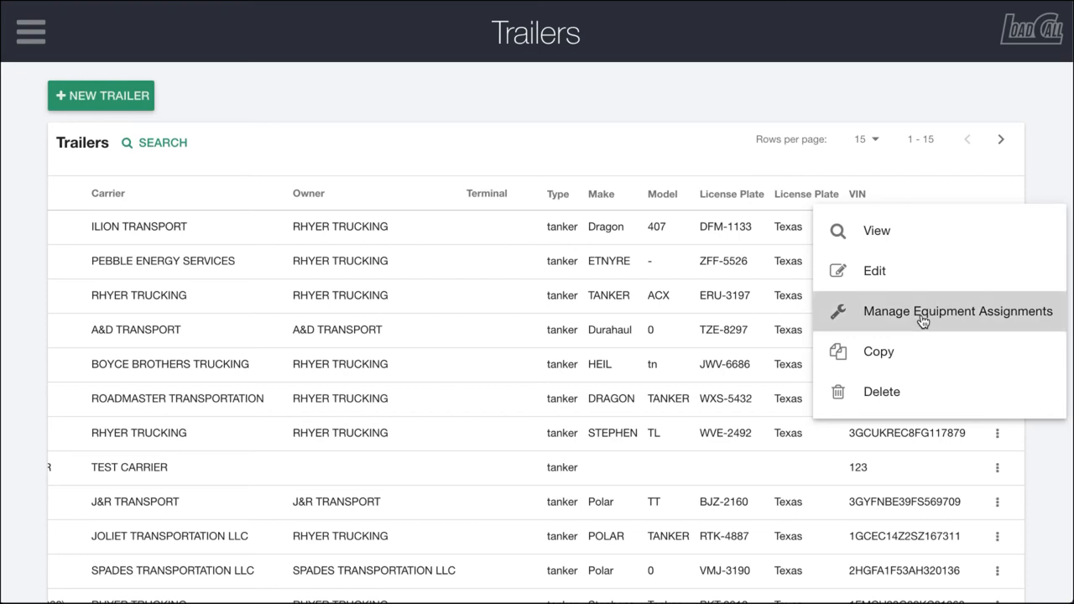
pyautogui.click(957, 310)
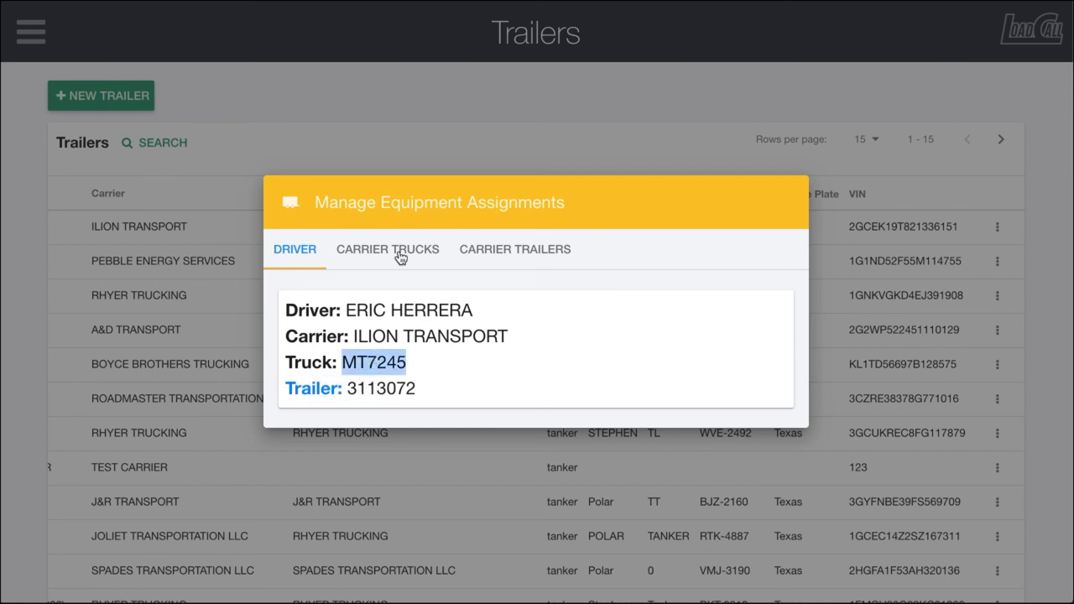
pyautogui.click(388, 249)
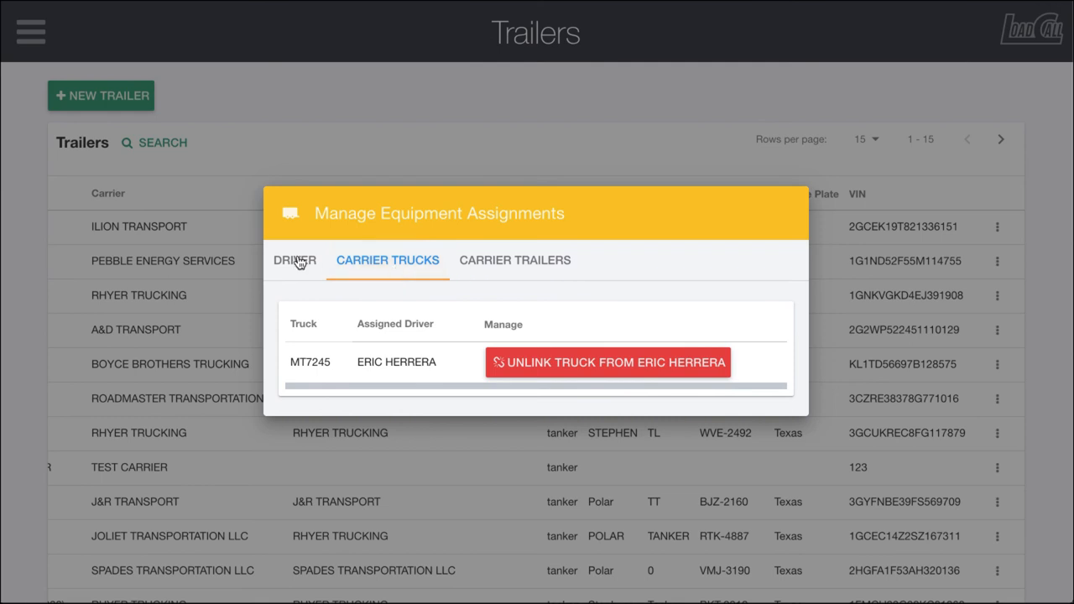
pyautogui.click(295, 258)
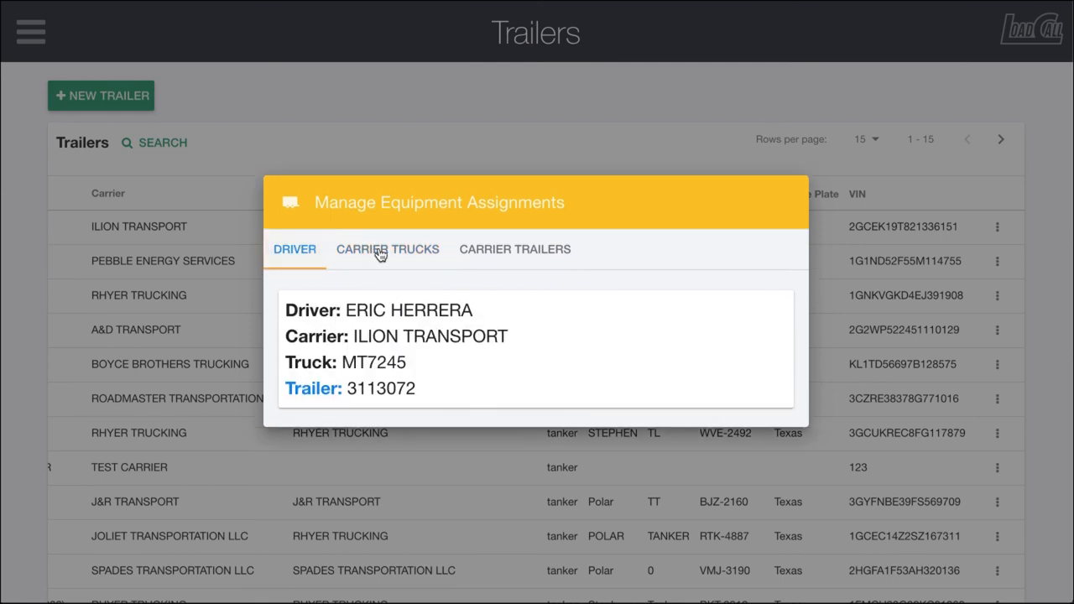
pyautogui.click(386, 248)
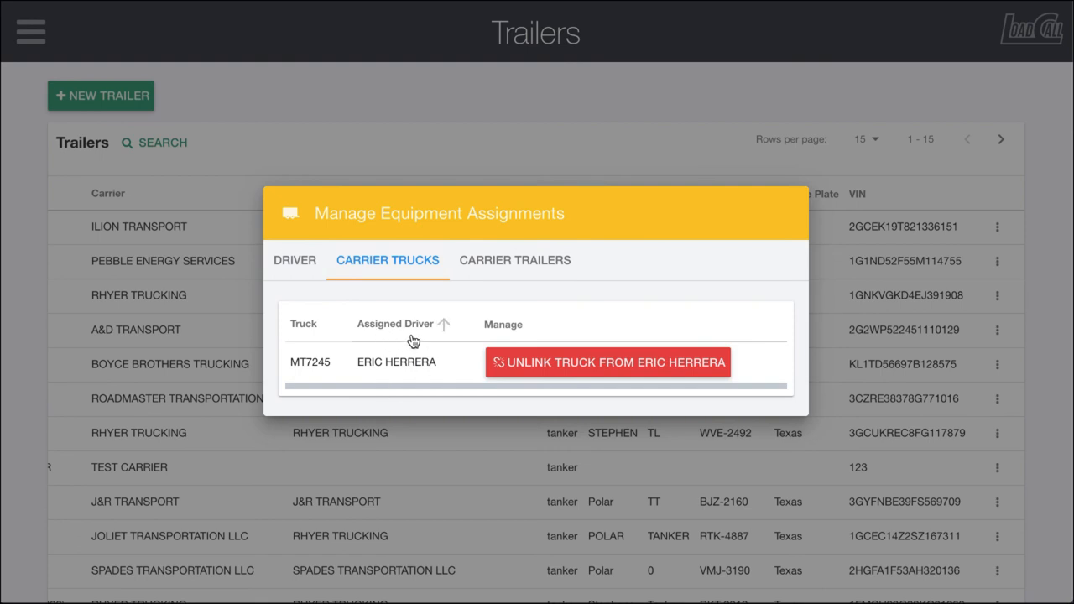
pyautogui.click(514, 258)
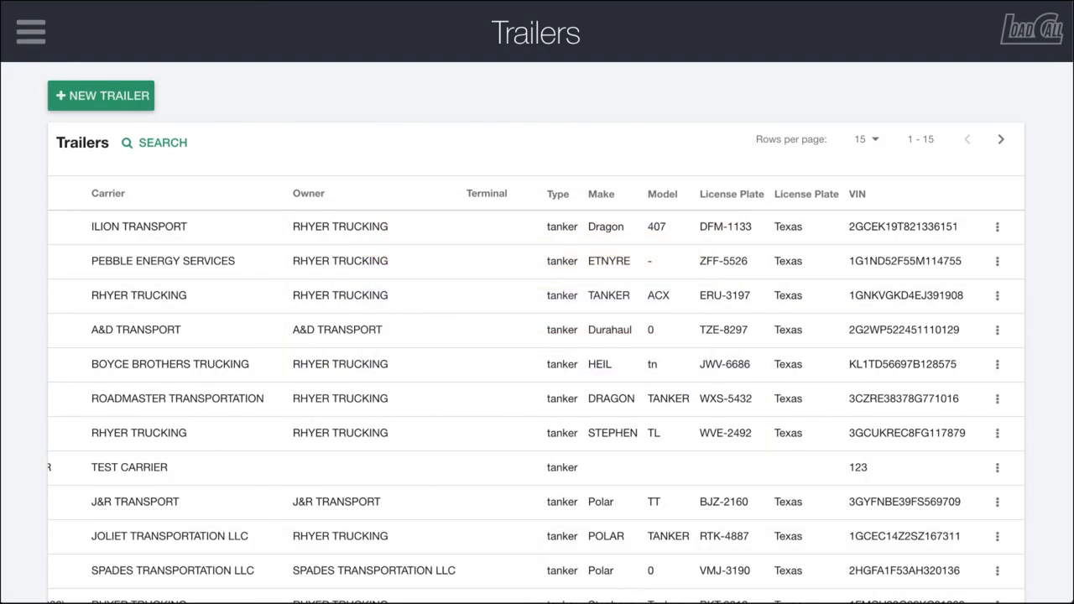
# Return to the Name column and show the bottom of the trailer list.
pyautogui.click(998, 226)
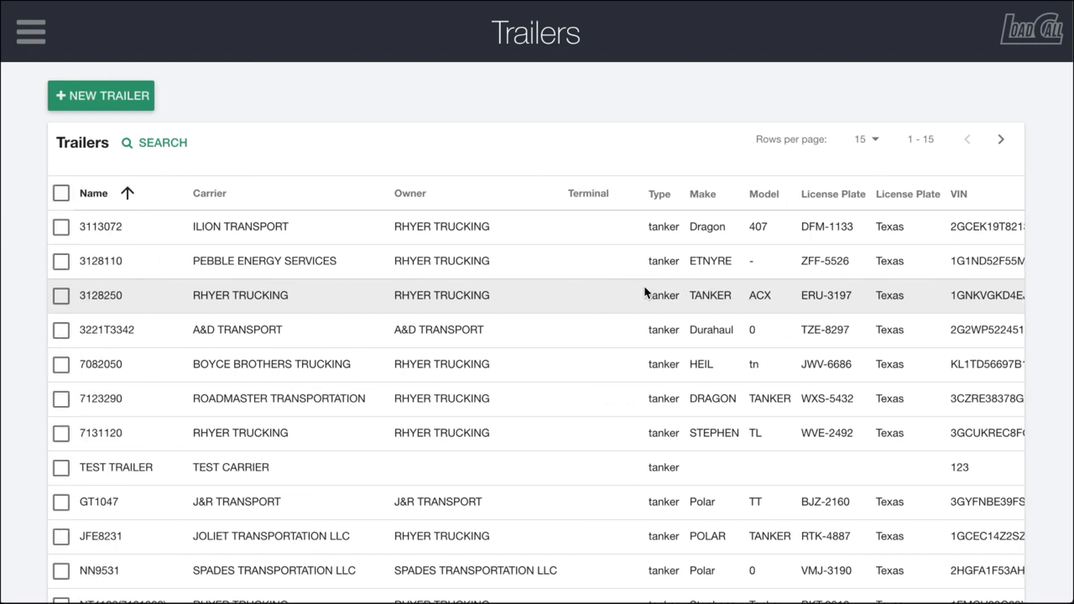
pyautogui.scroll(-3)
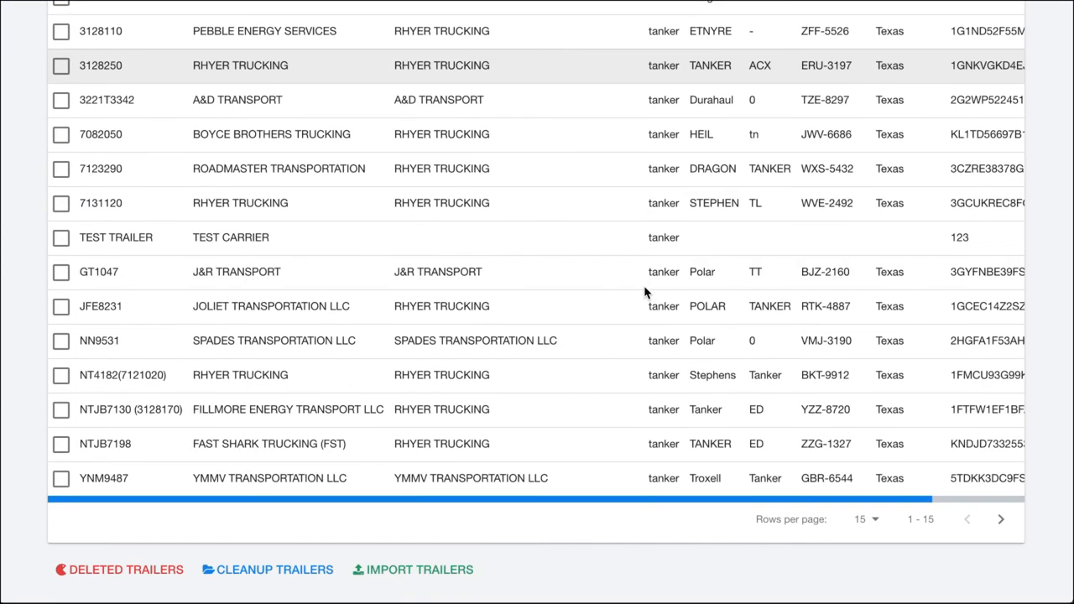